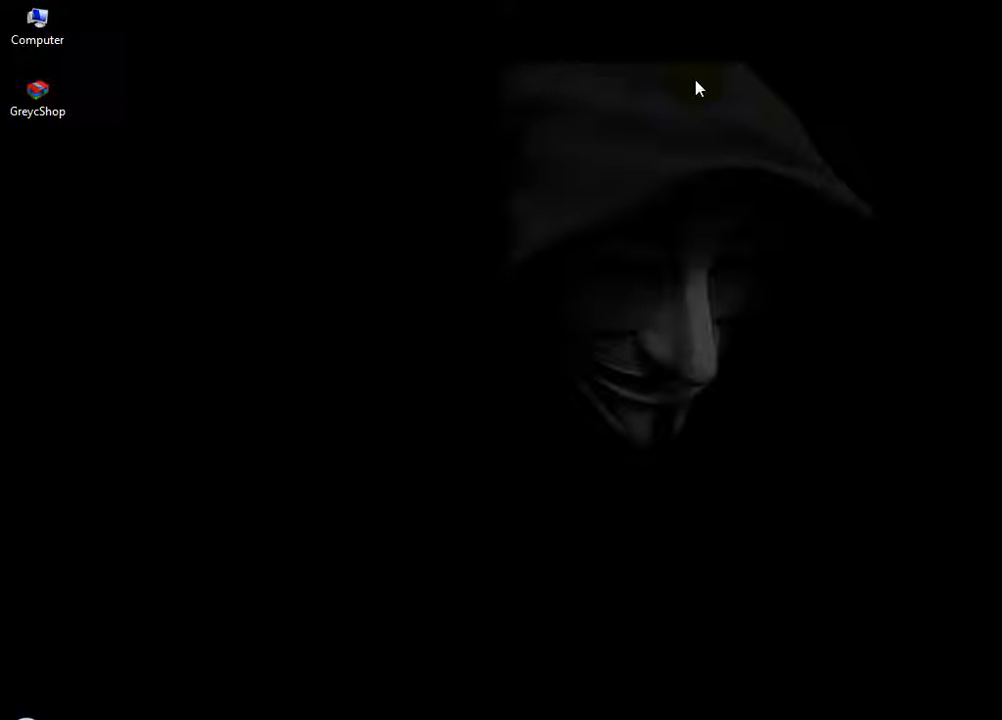
mouse_move(688, 72)
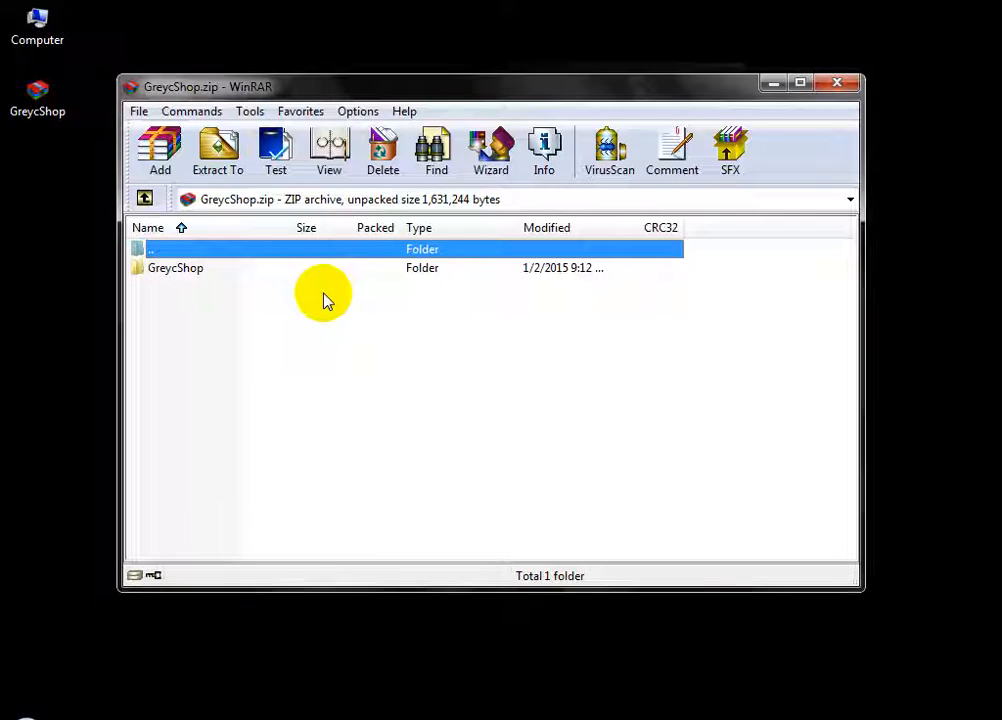
- Look inside the GreycShop folder of the WinRAR archive
double_click(176, 268)
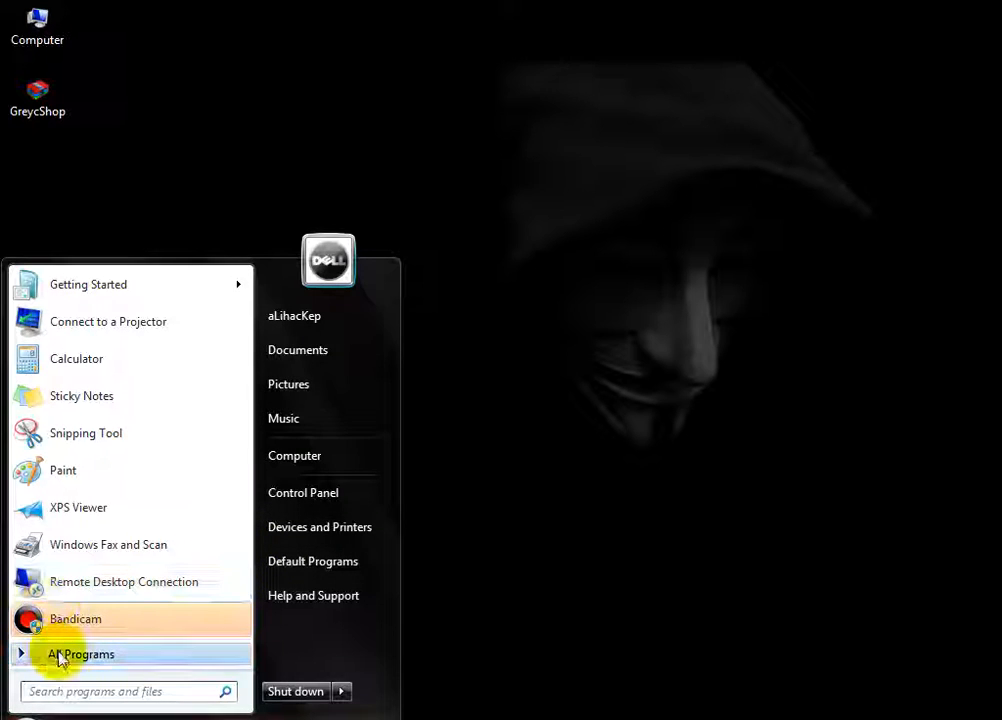
- Launch Adobe Photoshop CC from the All Programs list
click(84, 654)
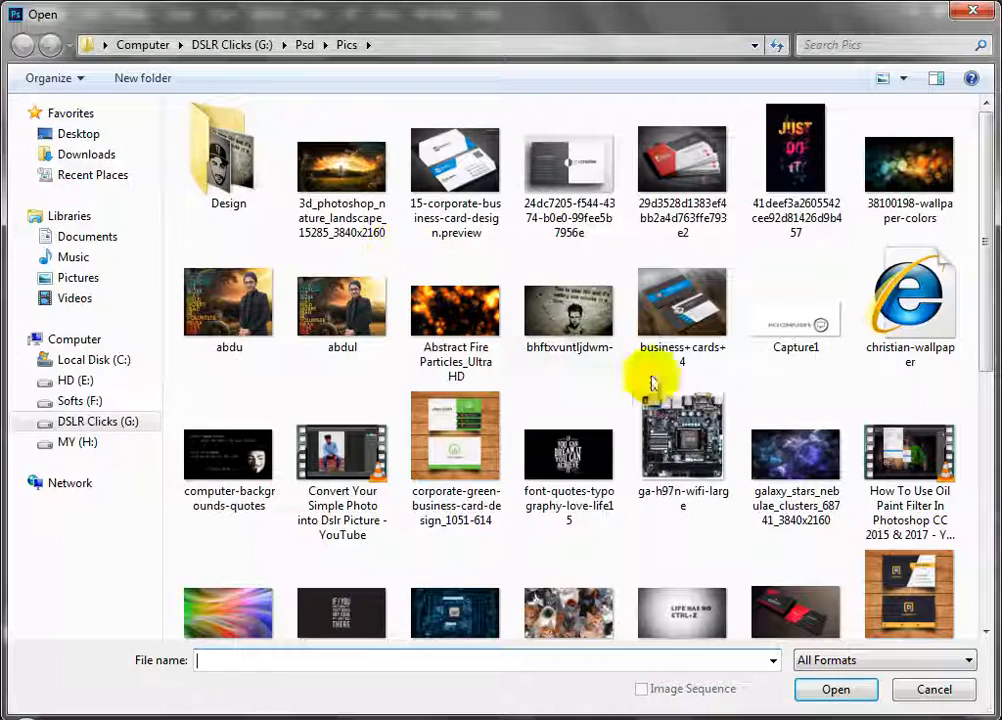
- Open red-heart-yarn-love-wallpaper from the Pics folder as a new document
scroll(down, 3)
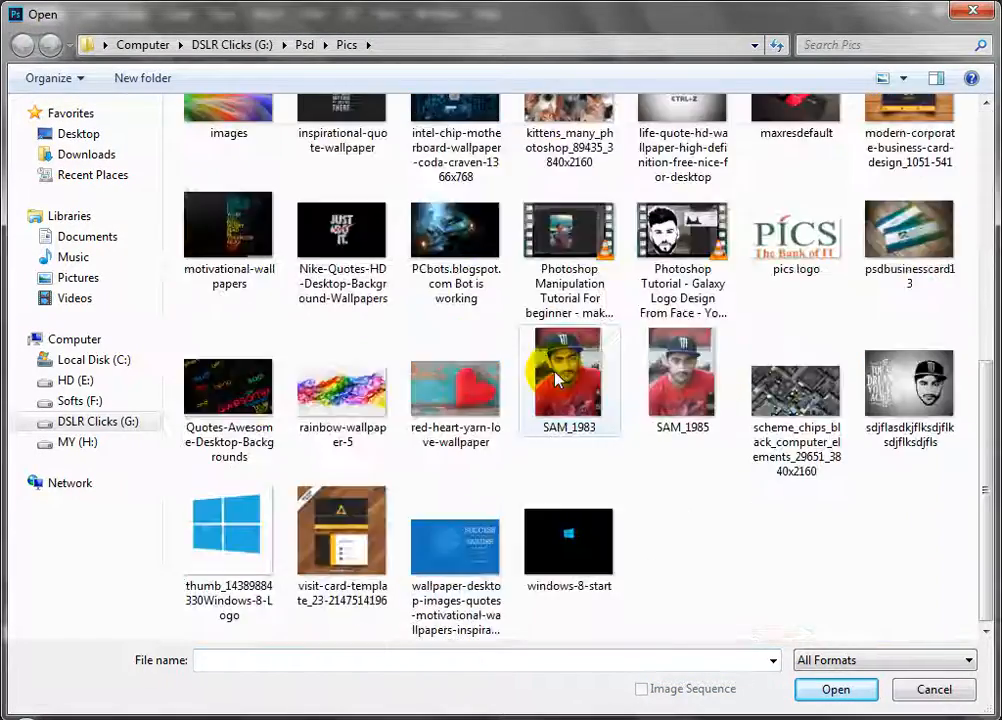
click(836, 688)
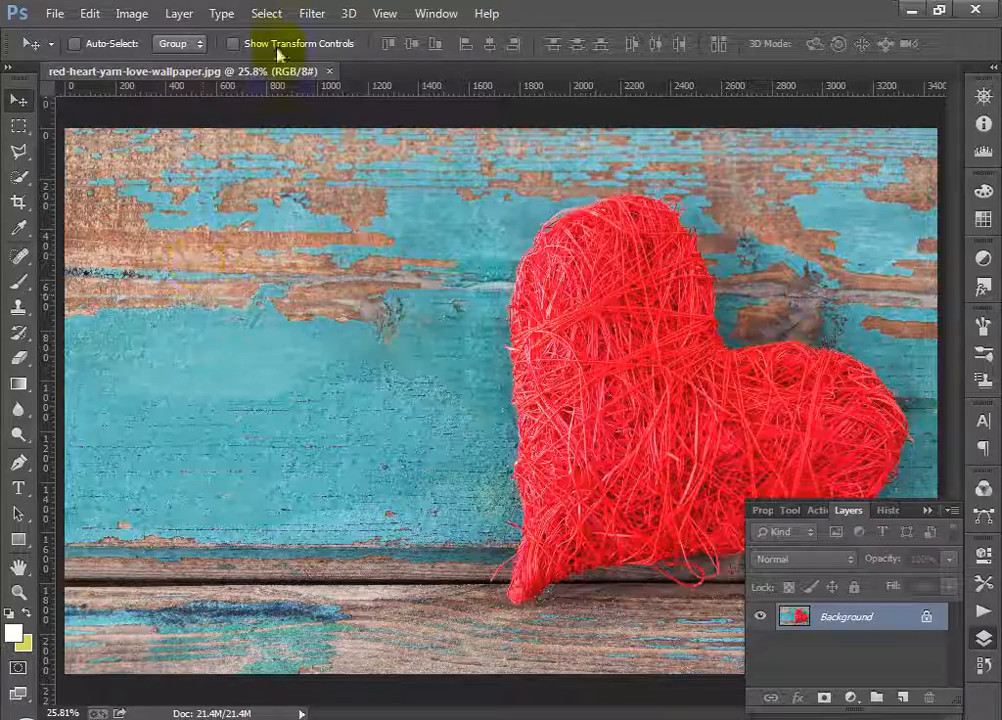
- Run the GREYCstoration noise-removal filter on the heart photo with default settings
click(312, 12)
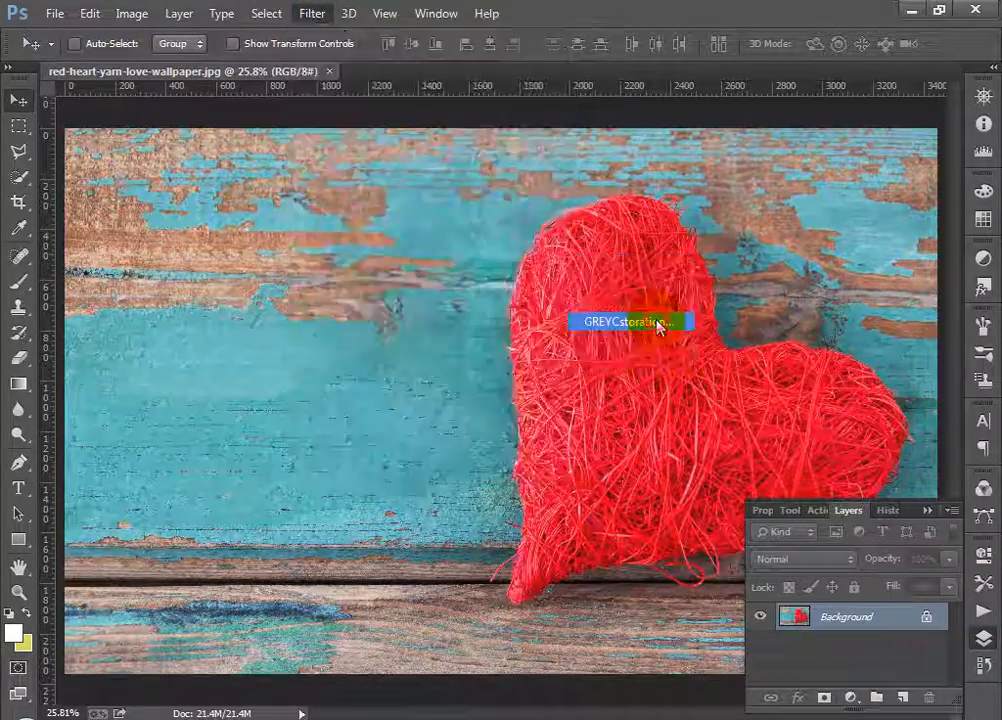
click(628, 320)
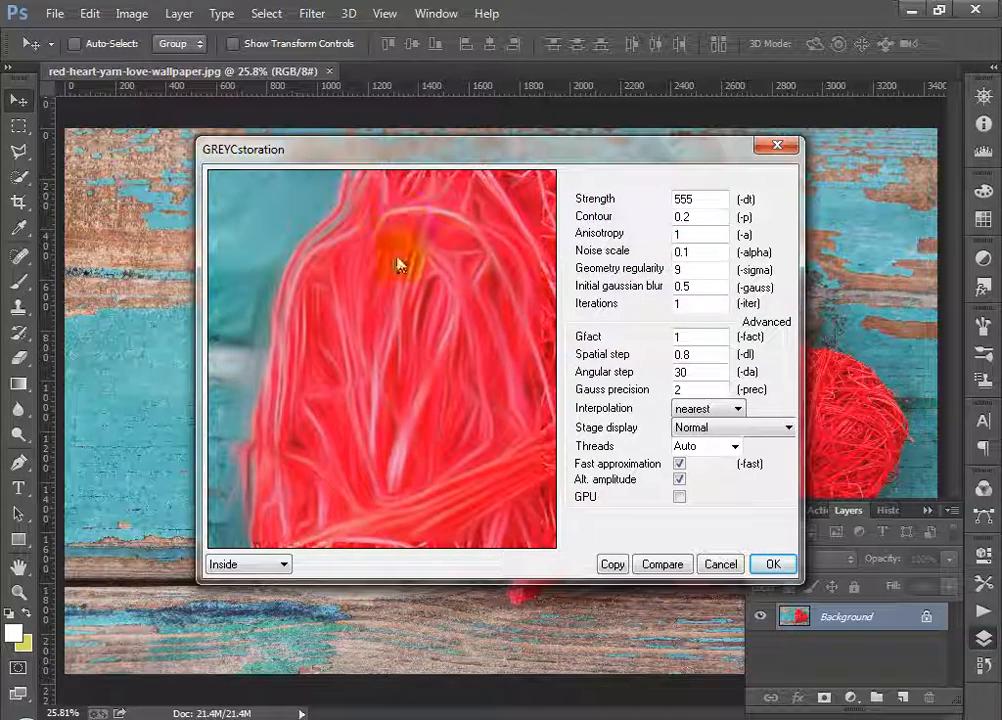
click(772, 564)
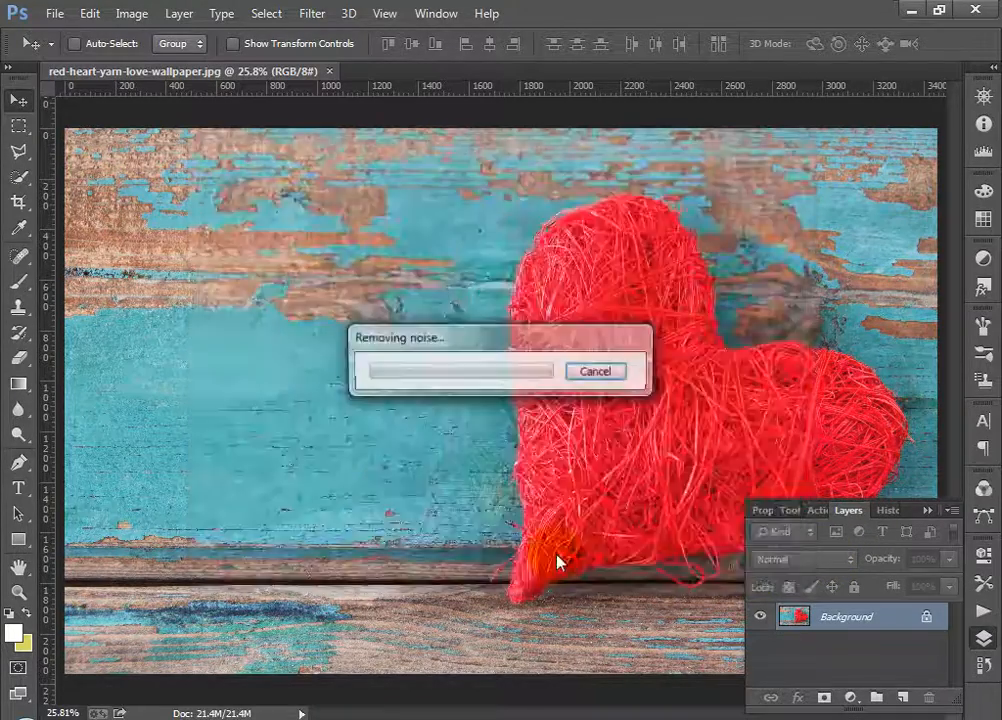